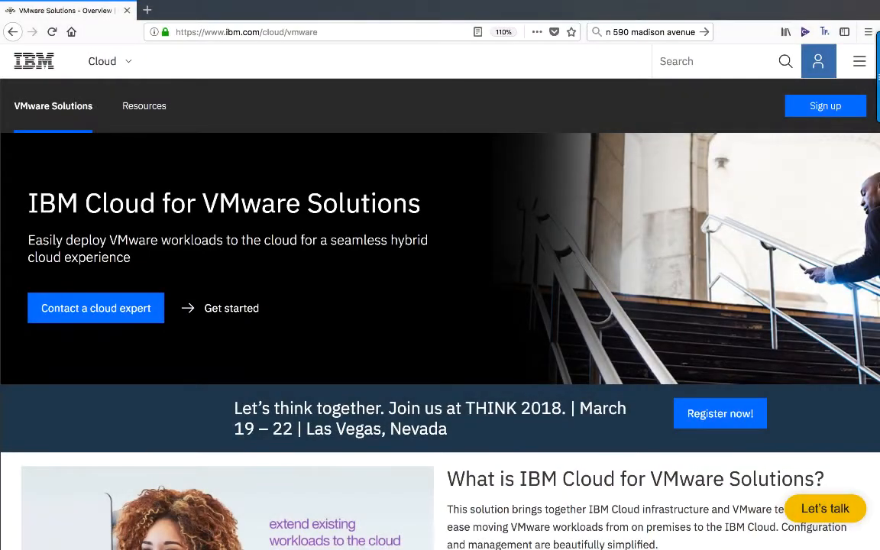
Scroll the VMware Solutions overview down to the versions list showing vCenter Server.
scroll(down, 3)
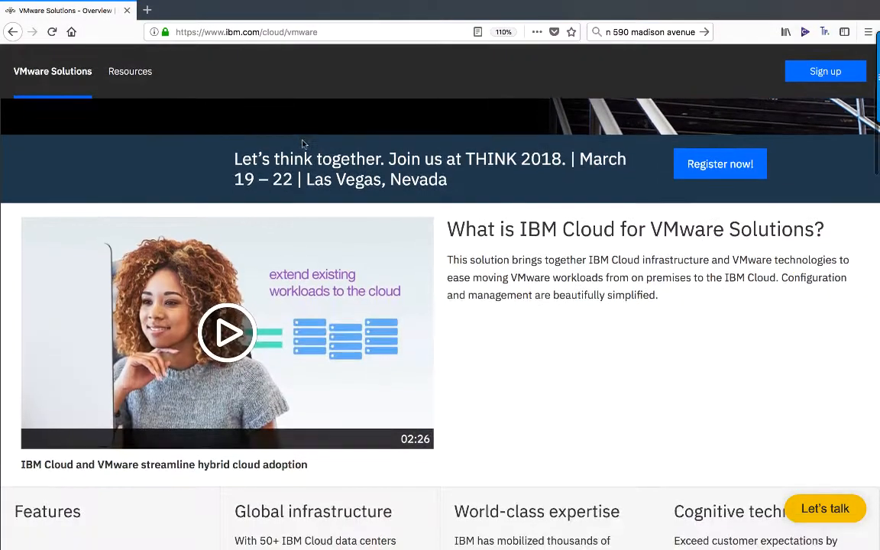
scroll(down, 3)
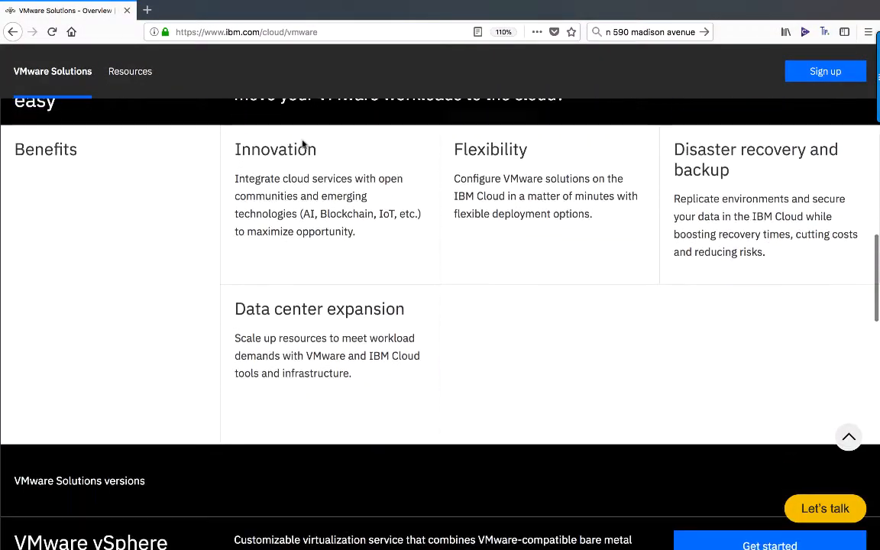
scroll(down, 3)
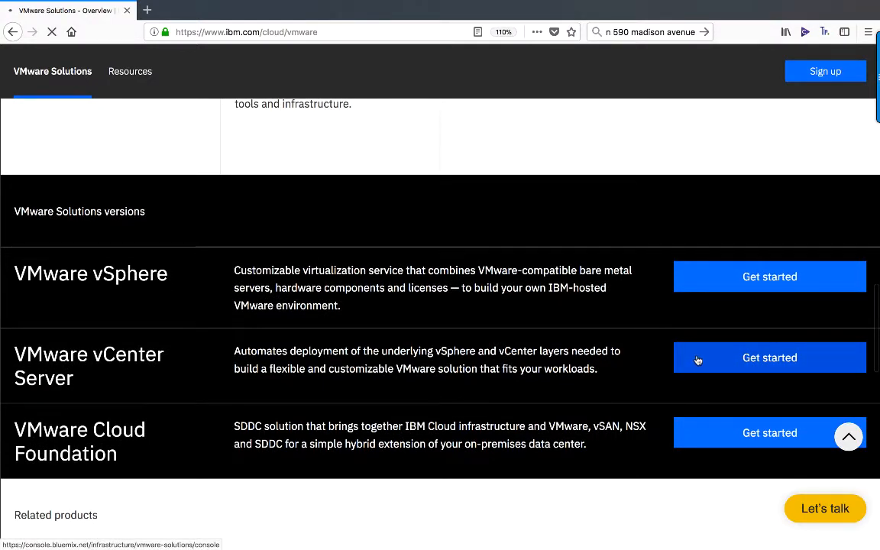
Start VMware vCenter Server and browse the console's Getting Started page and ordering steps.
click(770, 358)
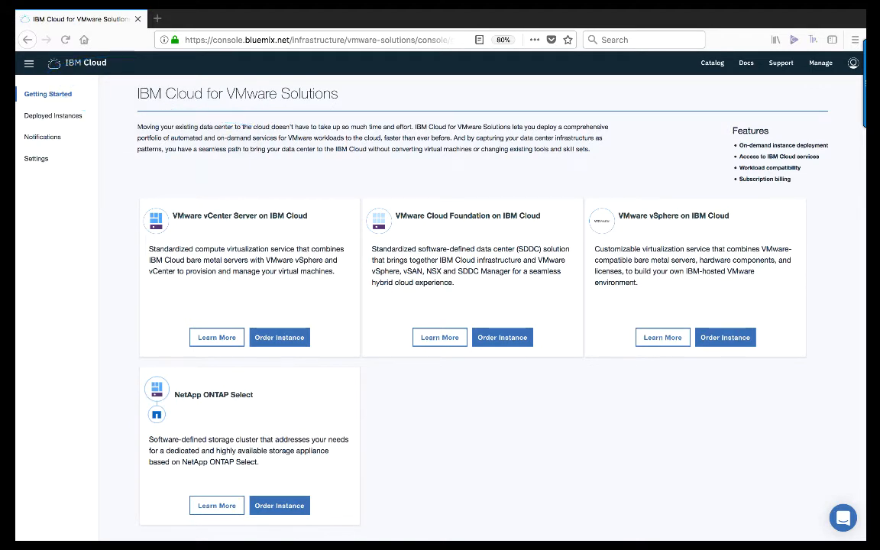
scroll(down, 3)
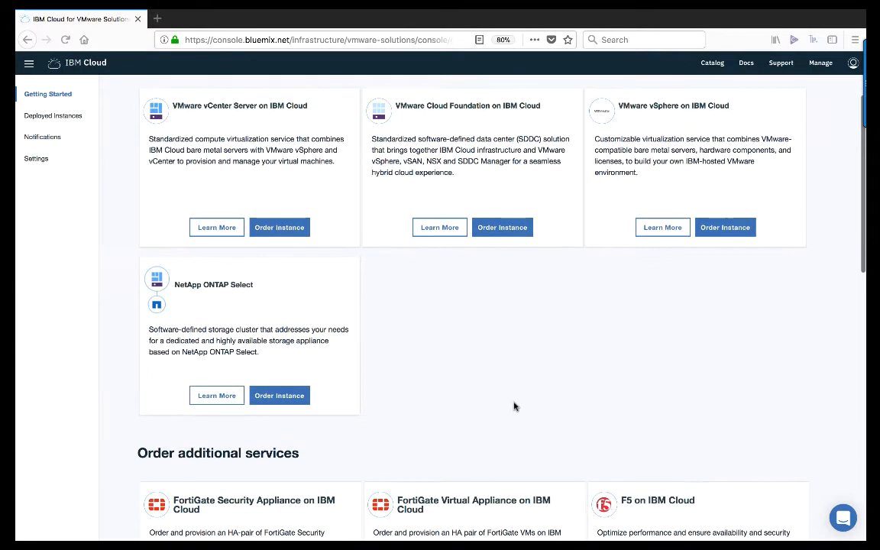
scroll(down, 3)
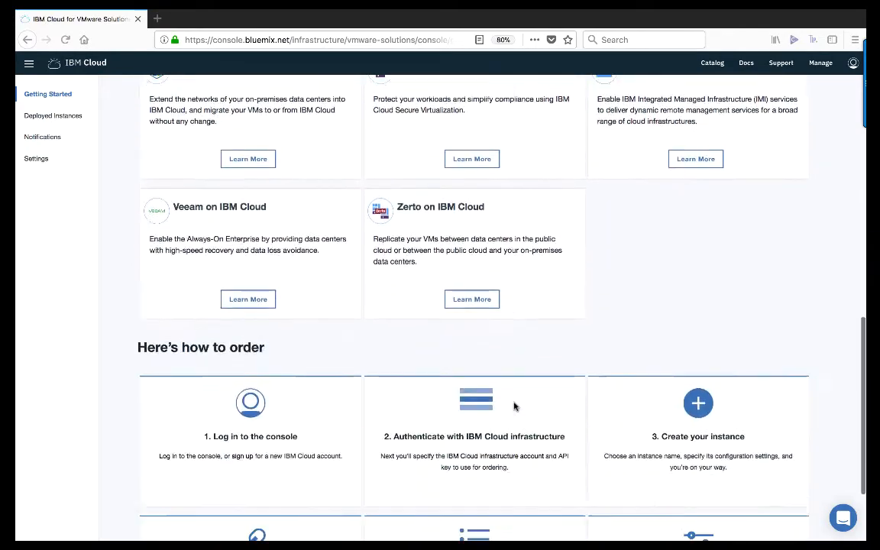
scroll(down, 3)
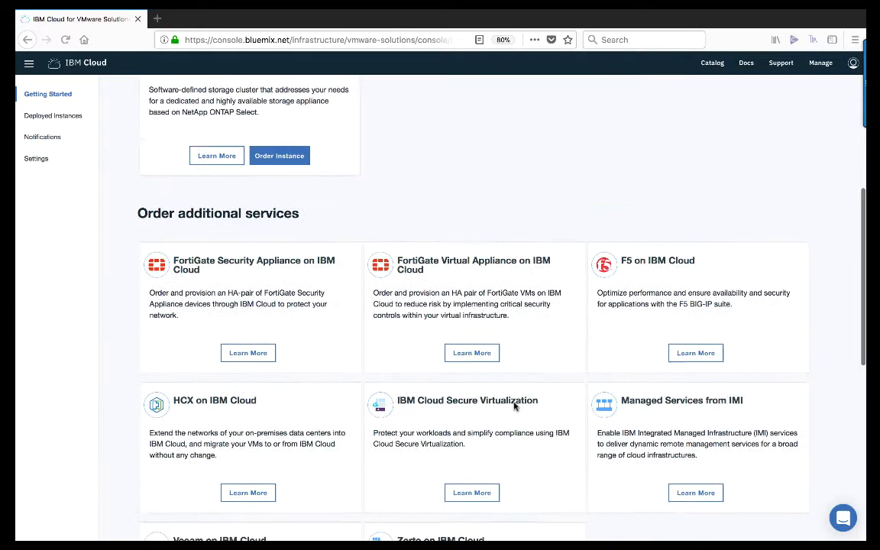
scroll(up, 3)
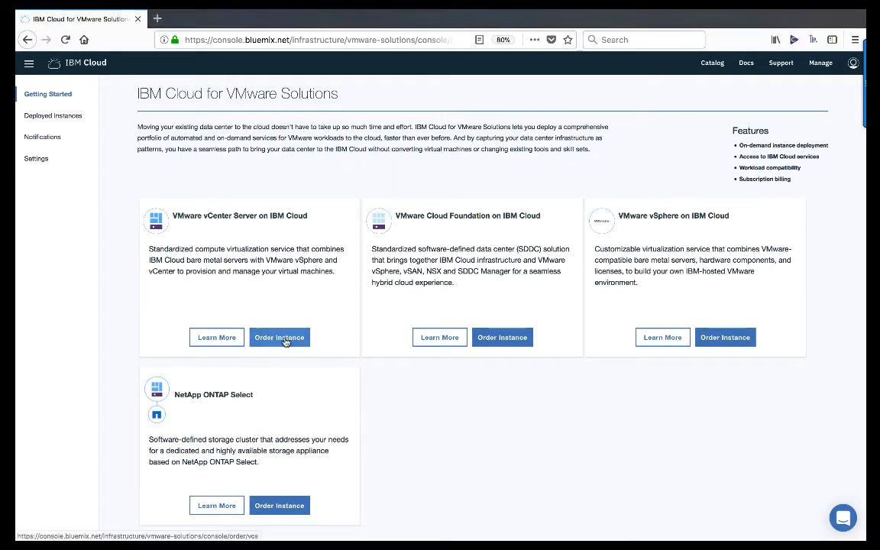
Begin ordering a vCenter Server instance from the VMware vCenter Server card.
click(278, 337)
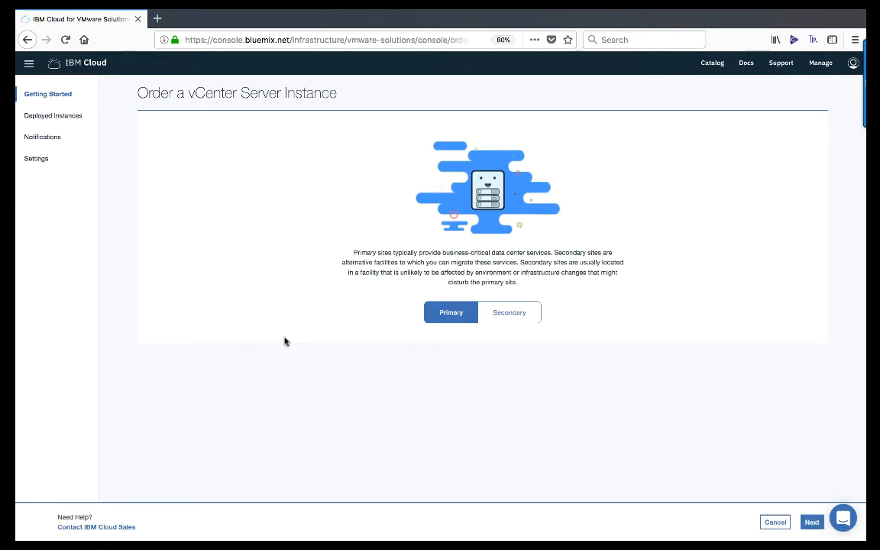
mouse_move(317, 341)
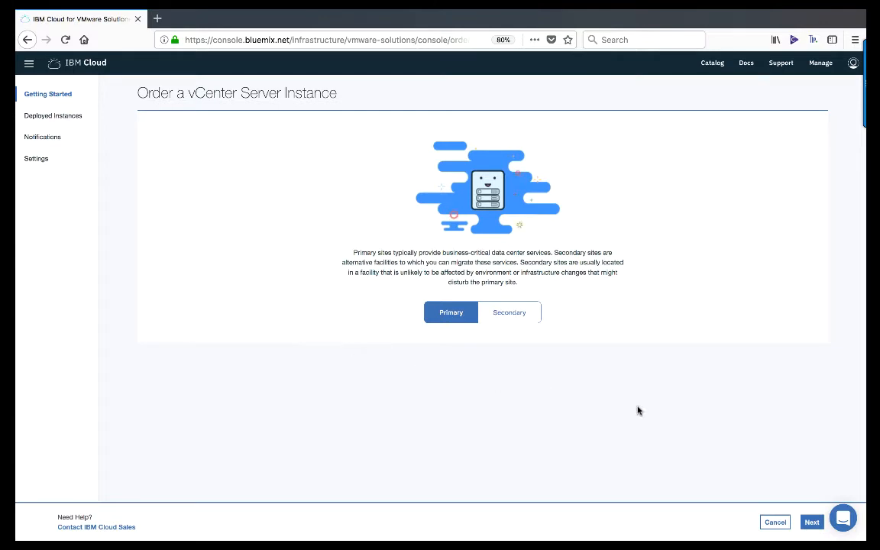
mouse_move(748, 441)
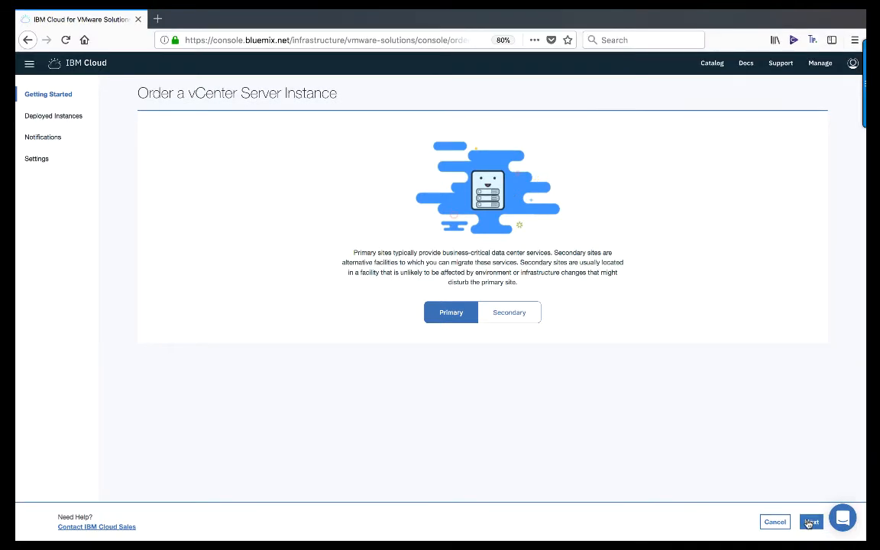
Keep the primary site and name the instance vcs01 with domain acme.com.
click(811, 522)
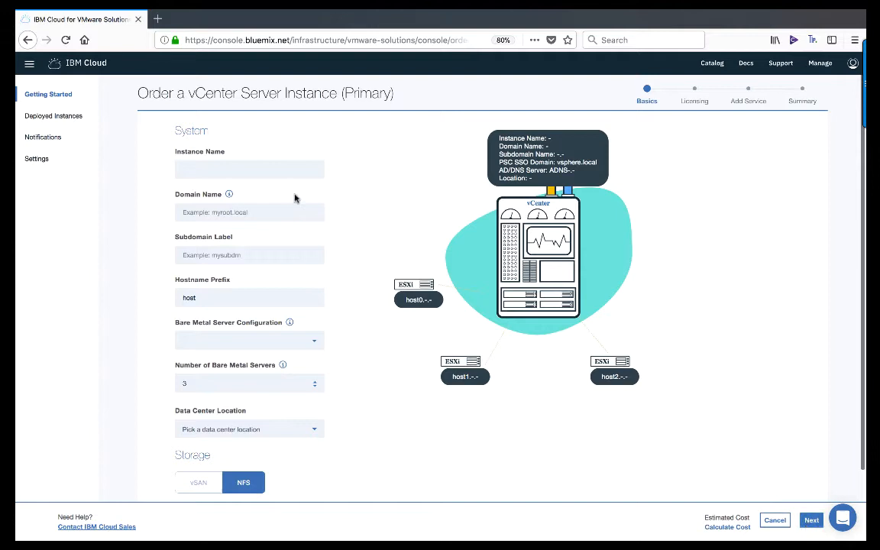
click(249, 169)
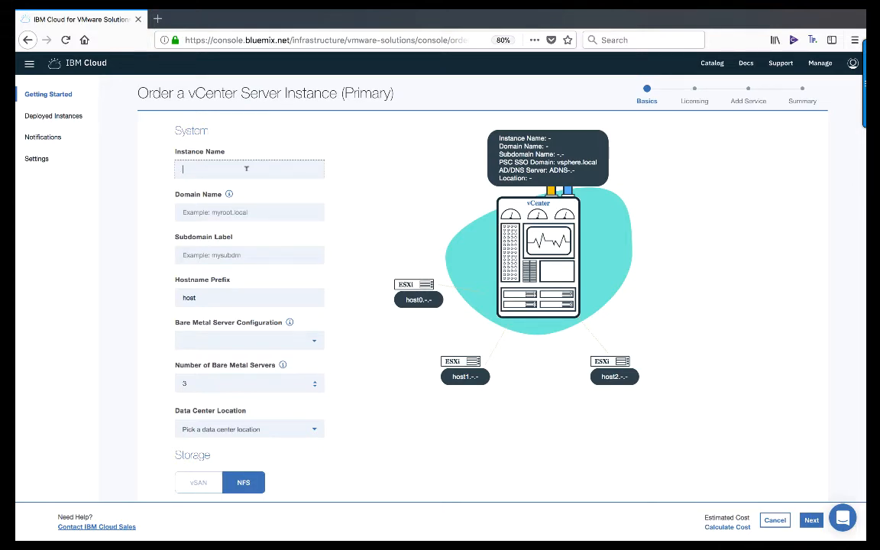
text(vcs01)
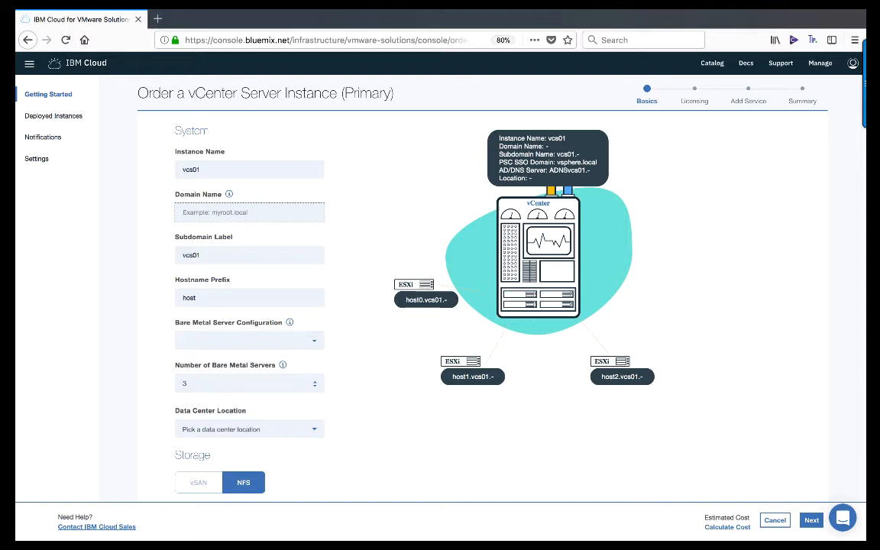
text(acme.com)
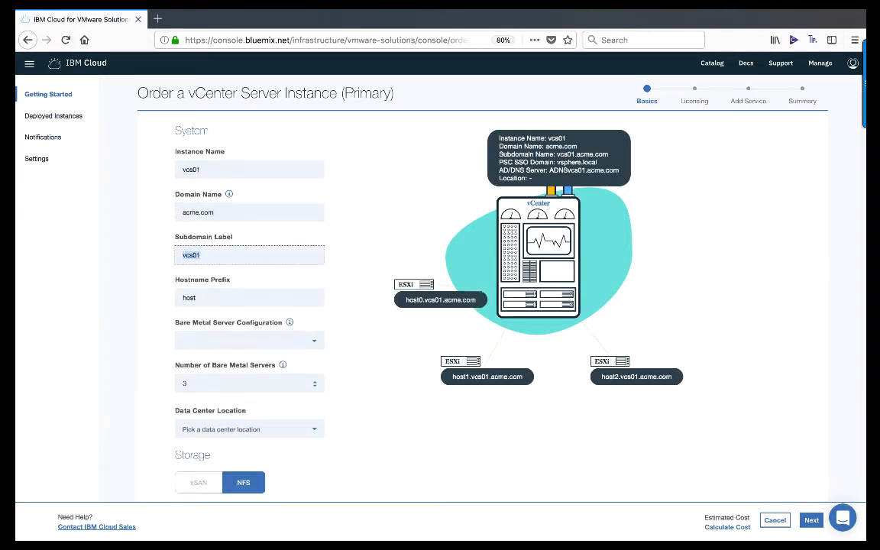
click(249, 297)
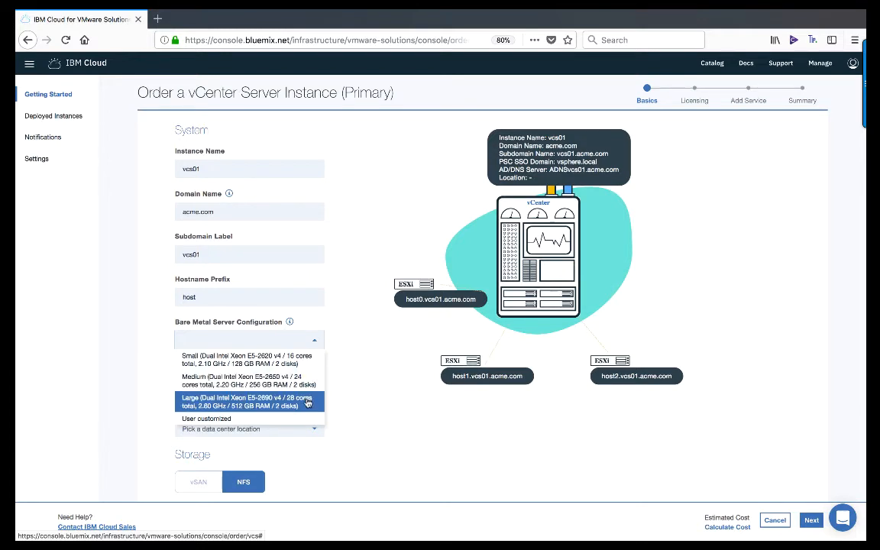
Choose customized bare metal with E5-2690 v4 CPU, 512 GB RAM, in LON06 - London.
click(207, 419)
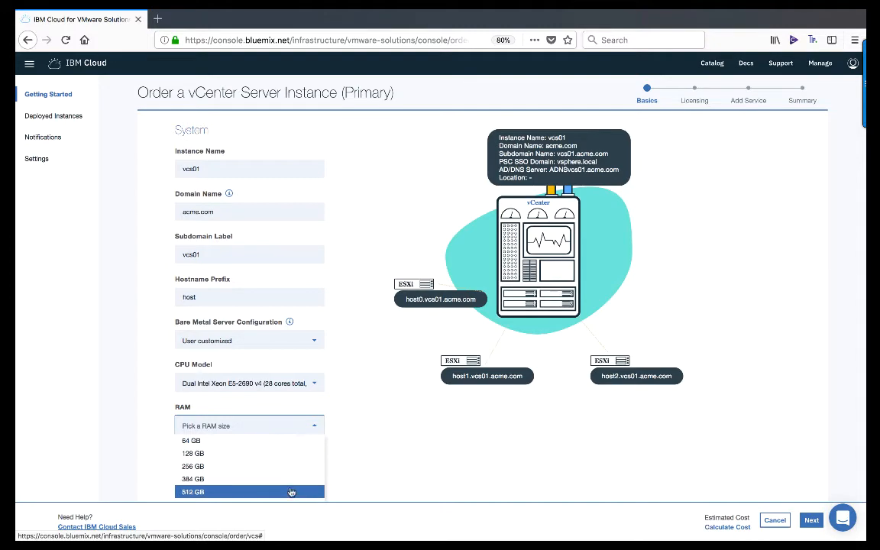
click(192, 491)
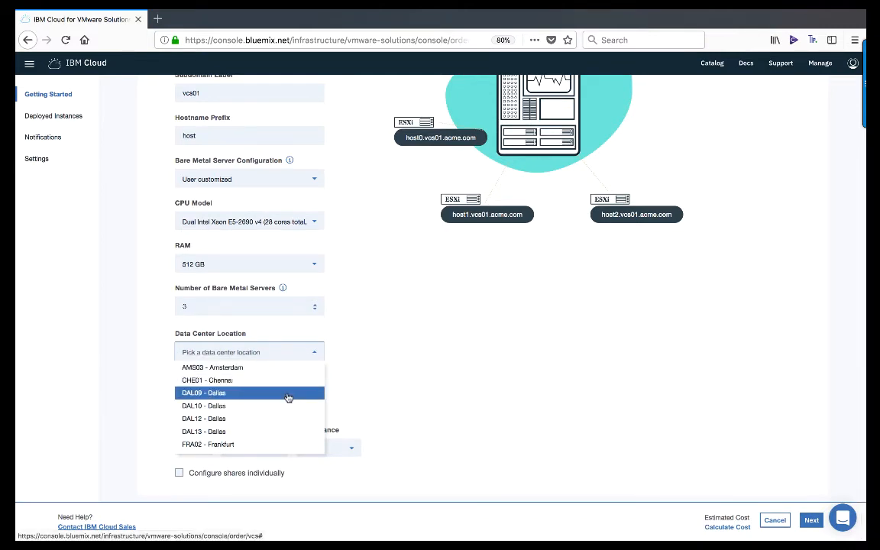
scroll(down, 3)
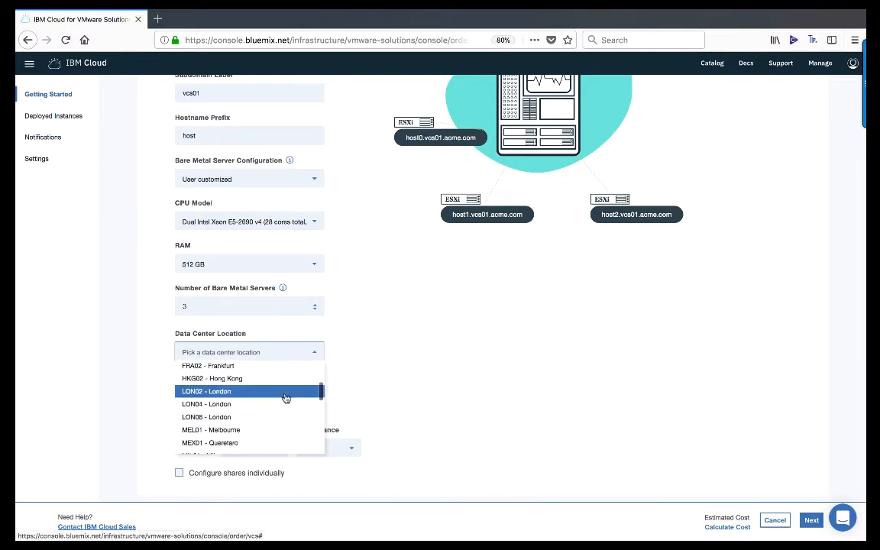
click(206, 417)
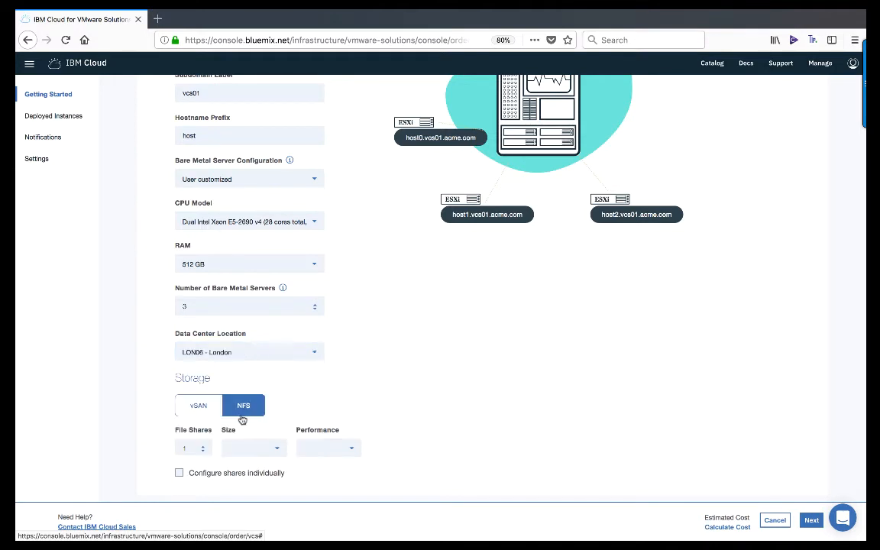
mouse_move(409, 404)
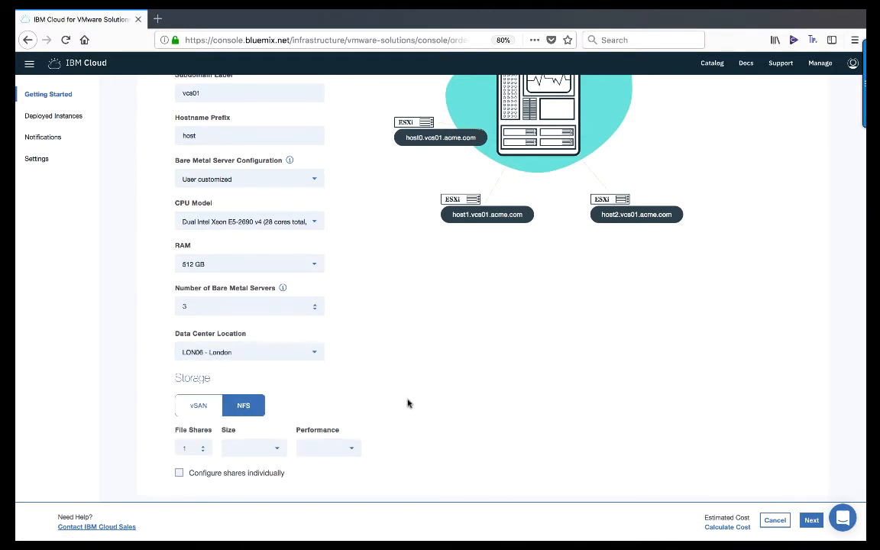
Switch storage to vSAN using four 1.9 TB SSD SED capacity disks.
click(197, 405)
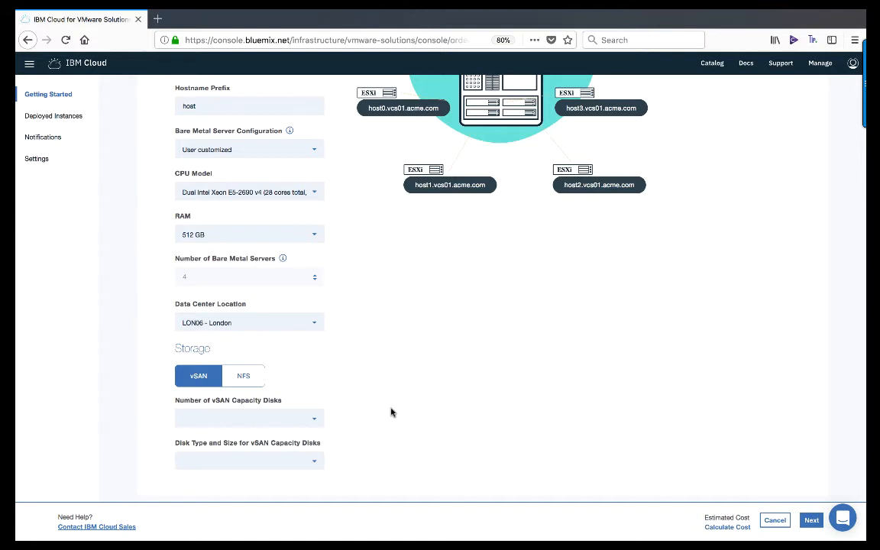
click(248, 417)
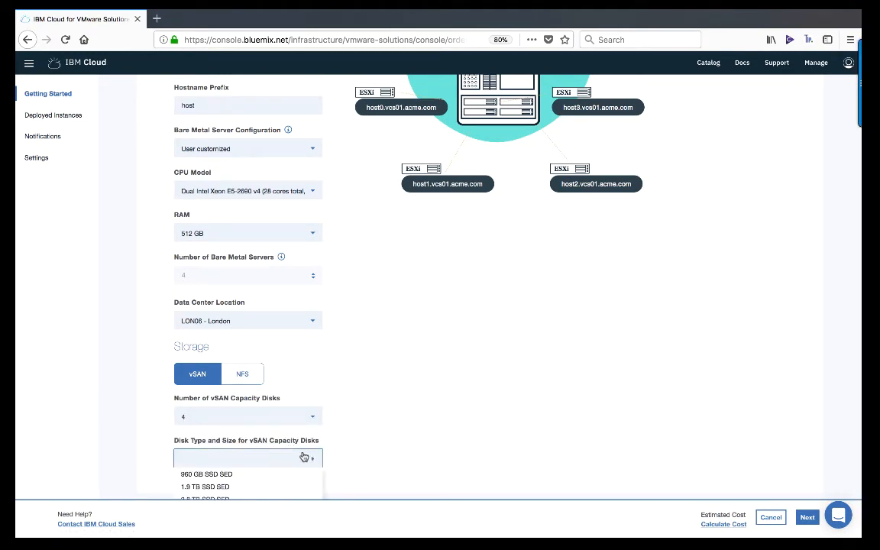
scroll(down, 3)
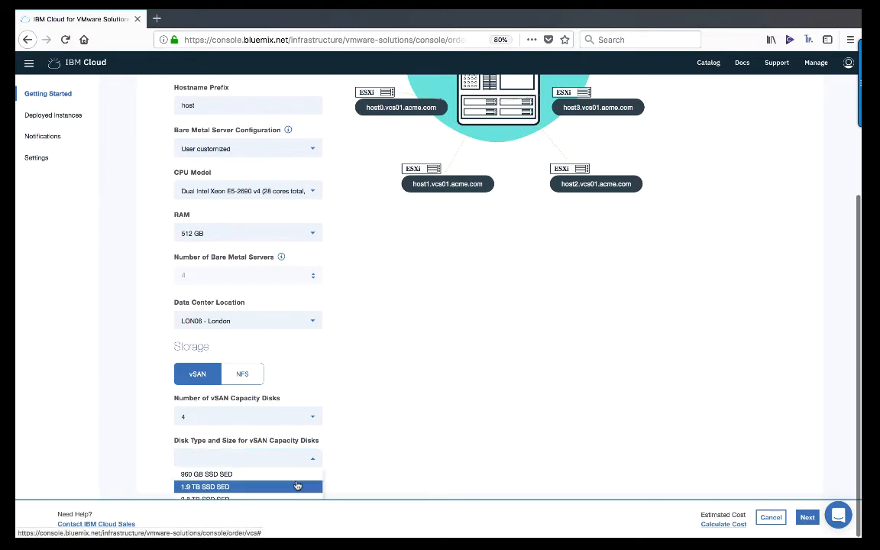
click(205, 487)
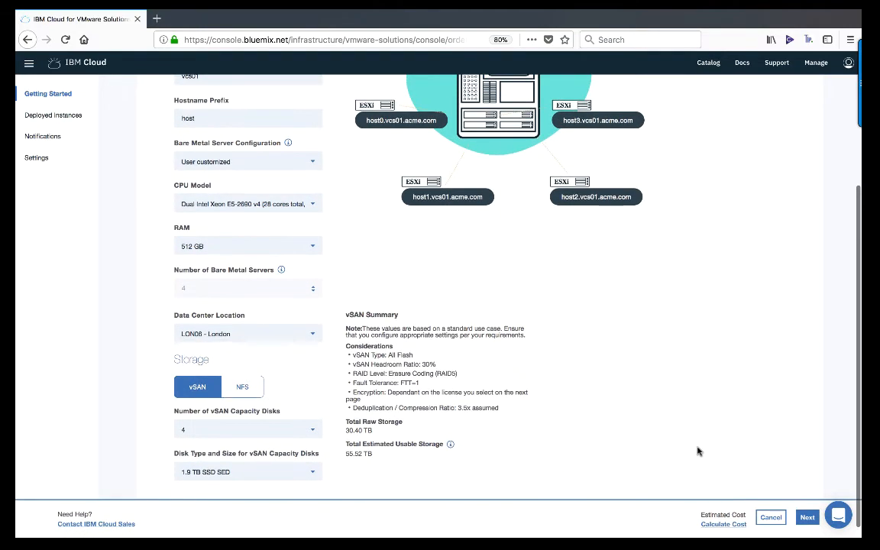
mouse_move(802, 477)
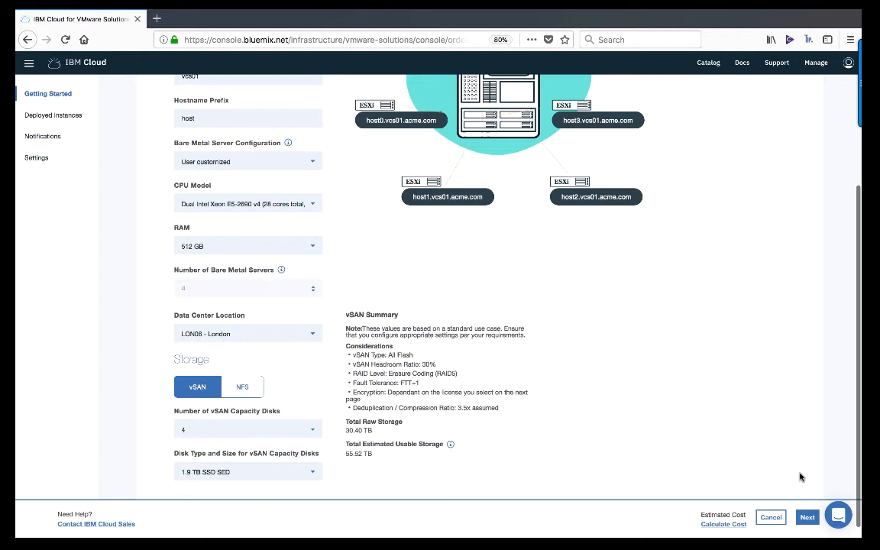
On the Licensing step, set NSX edition to Base and vSAN edition to Enterprise.
click(807, 518)
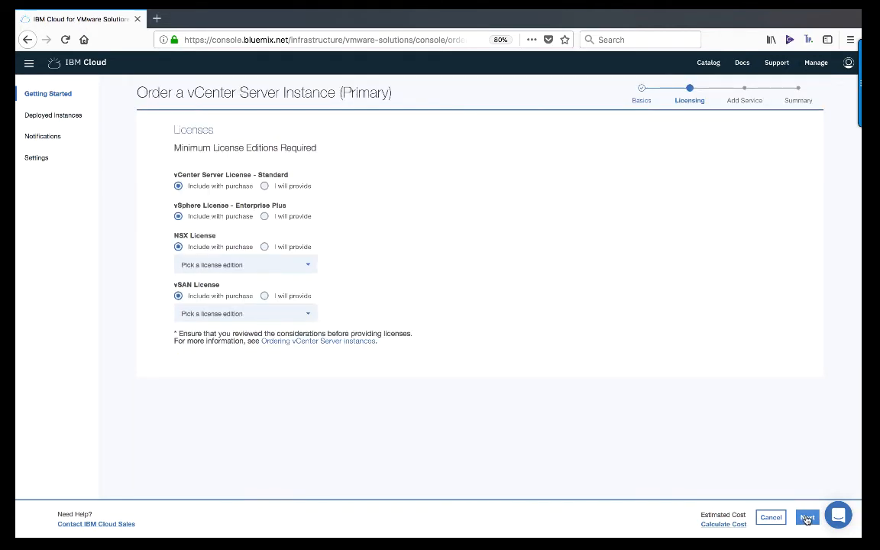
mouse_move(457, 347)
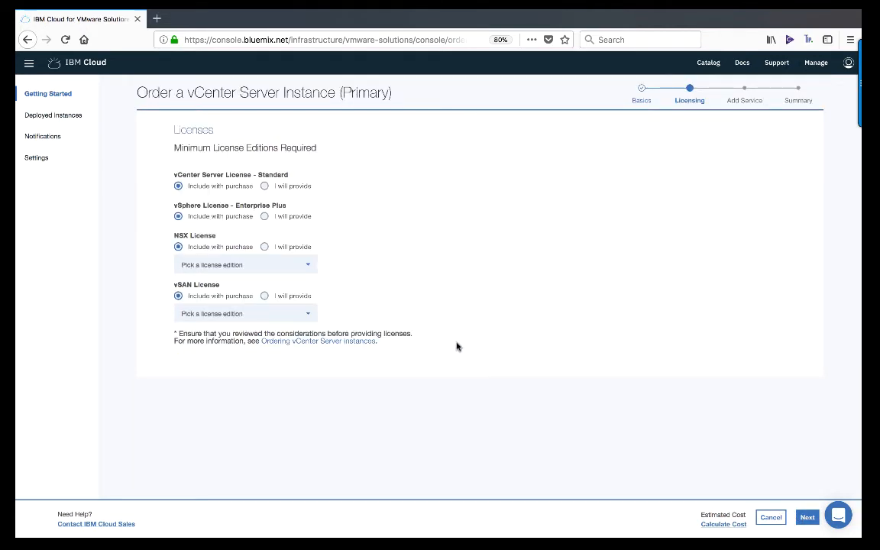
mouse_move(451, 343)
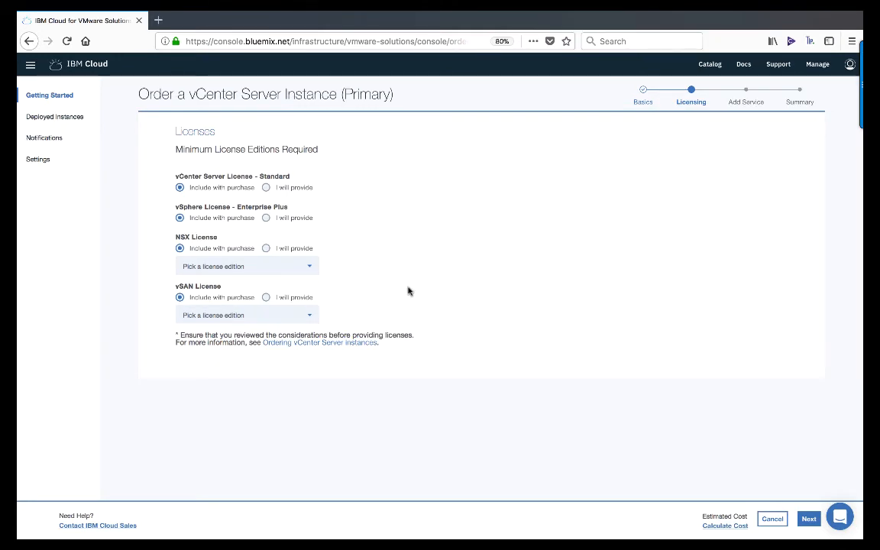
click(247, 266)
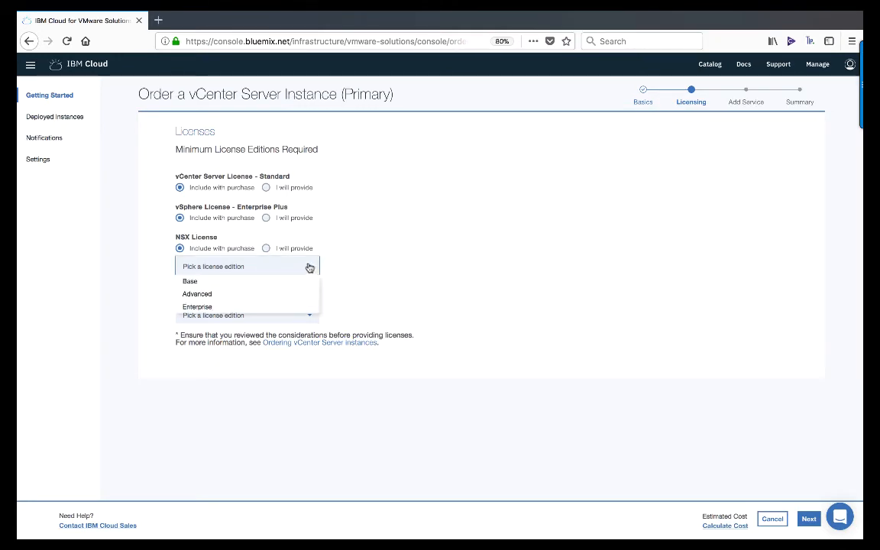
click(190, 281)
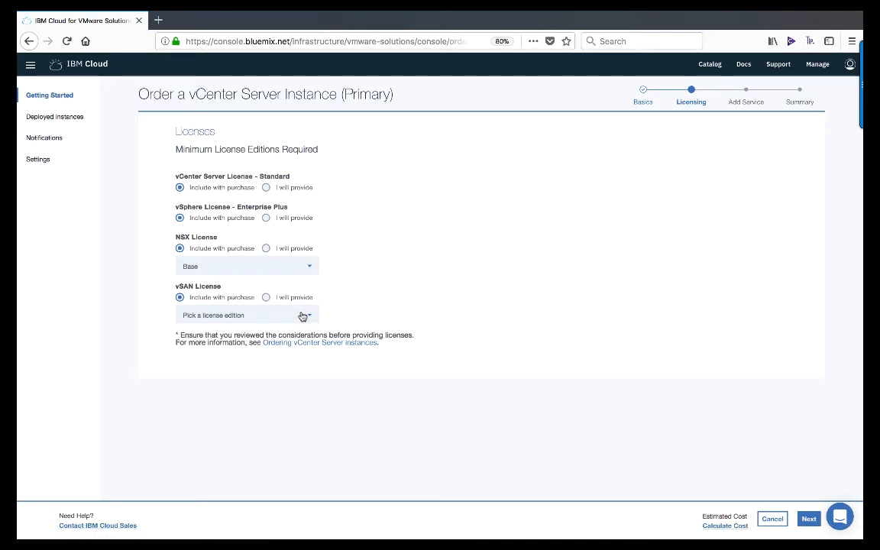
click(247, 315)
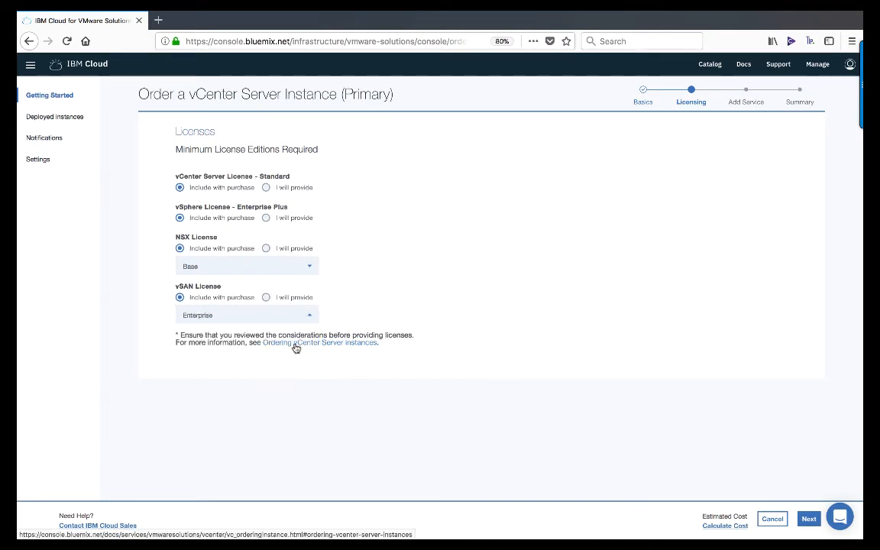
mouse_move(754, 487)
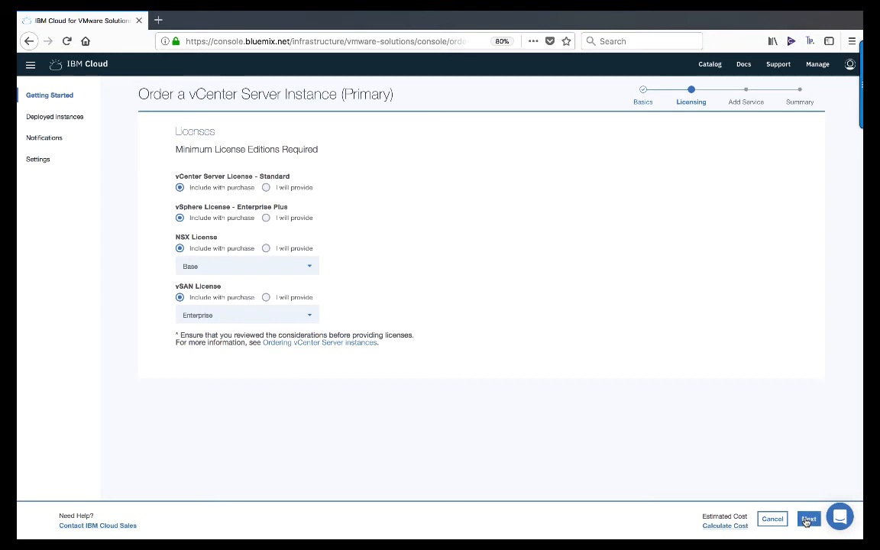
Keep Veeam on IBM Cloud with 10 VMs, 4000 GB storage, 0.25 IOPS/GB selected.
click(808, 519)
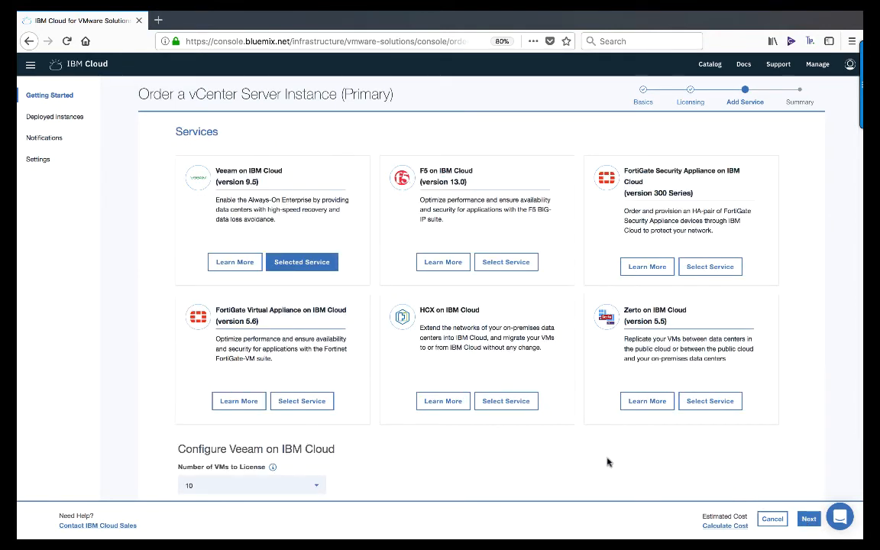
mouse_move(597, 455)
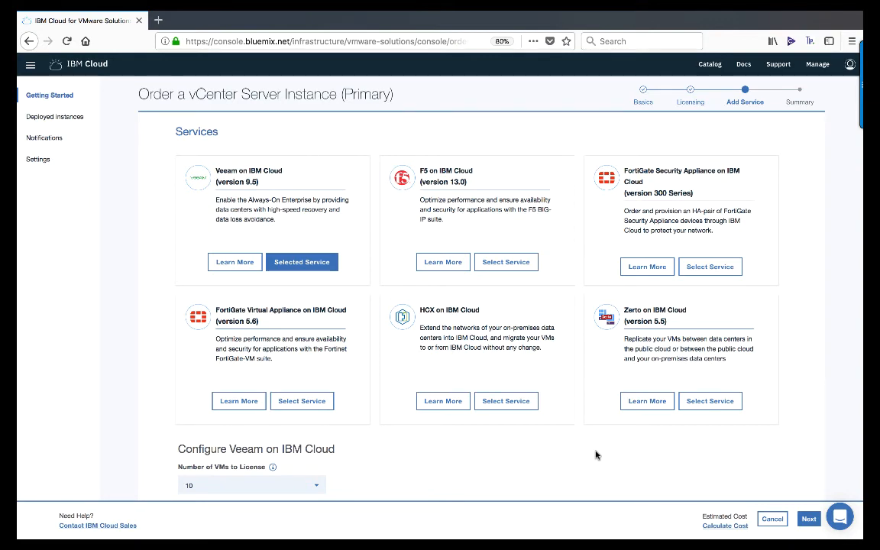
scroll(down, 3)
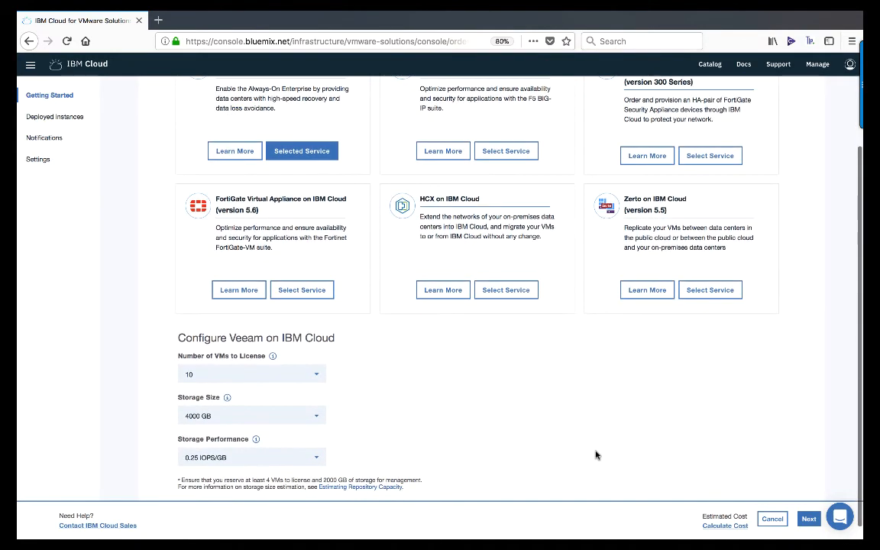
scroll(down, 3)
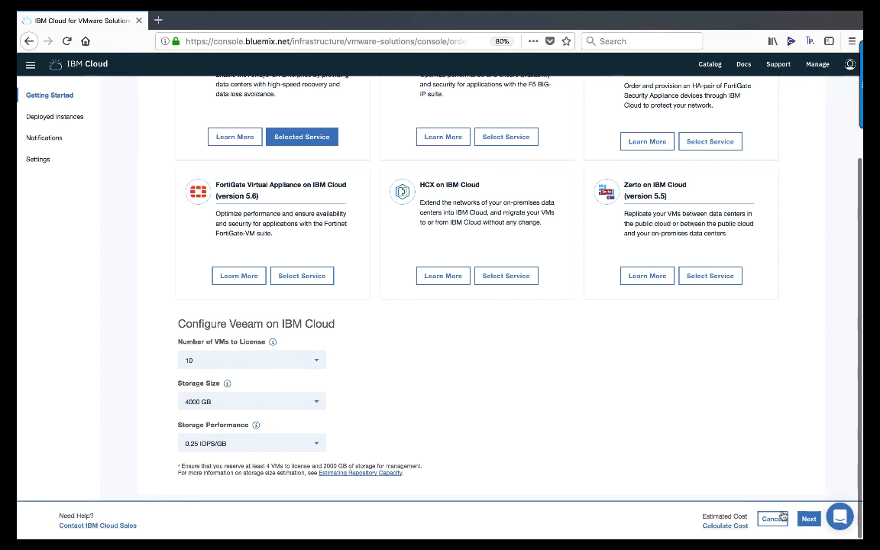
click(809, 518)
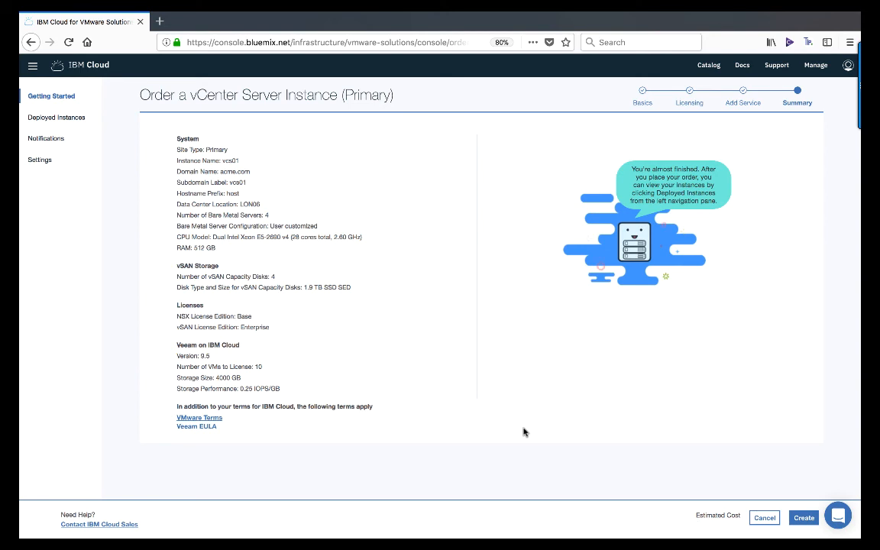
mouse_move(564, 432)
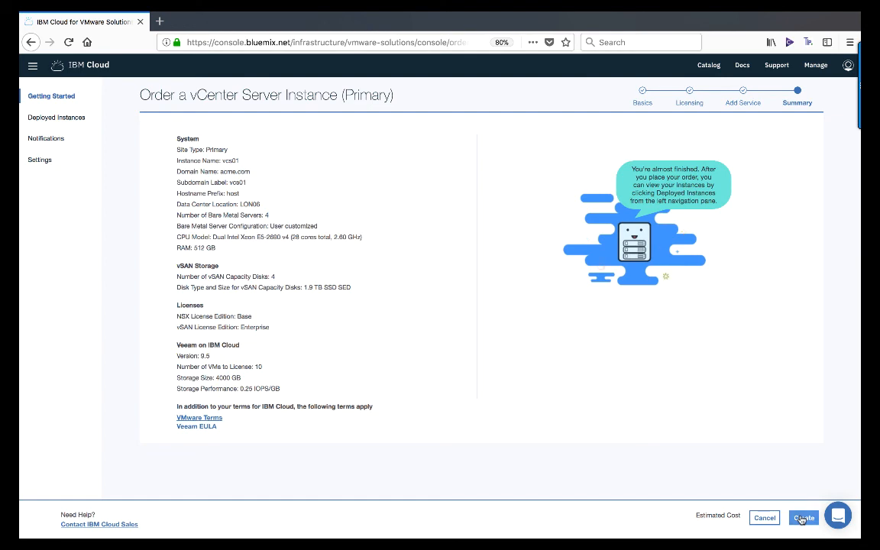
Submit the vCenter Server instance order from the Summary page.
click(803, 518)
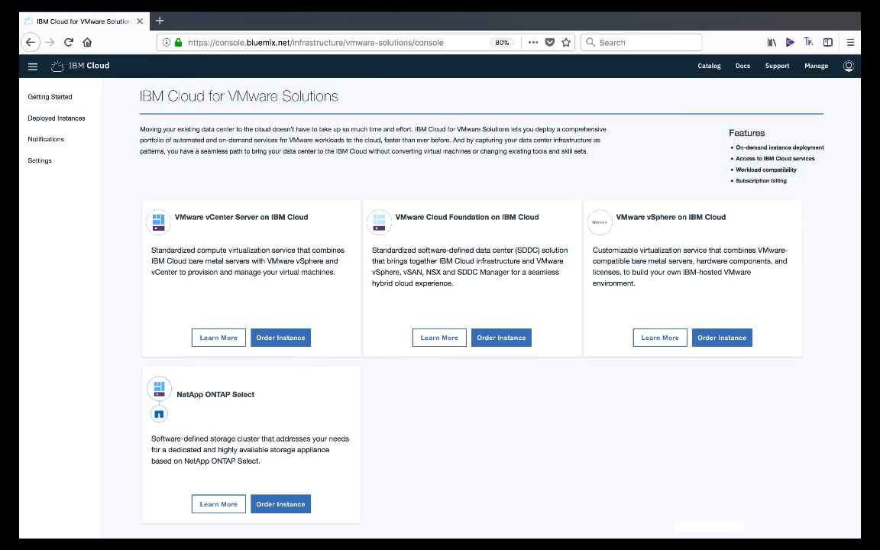